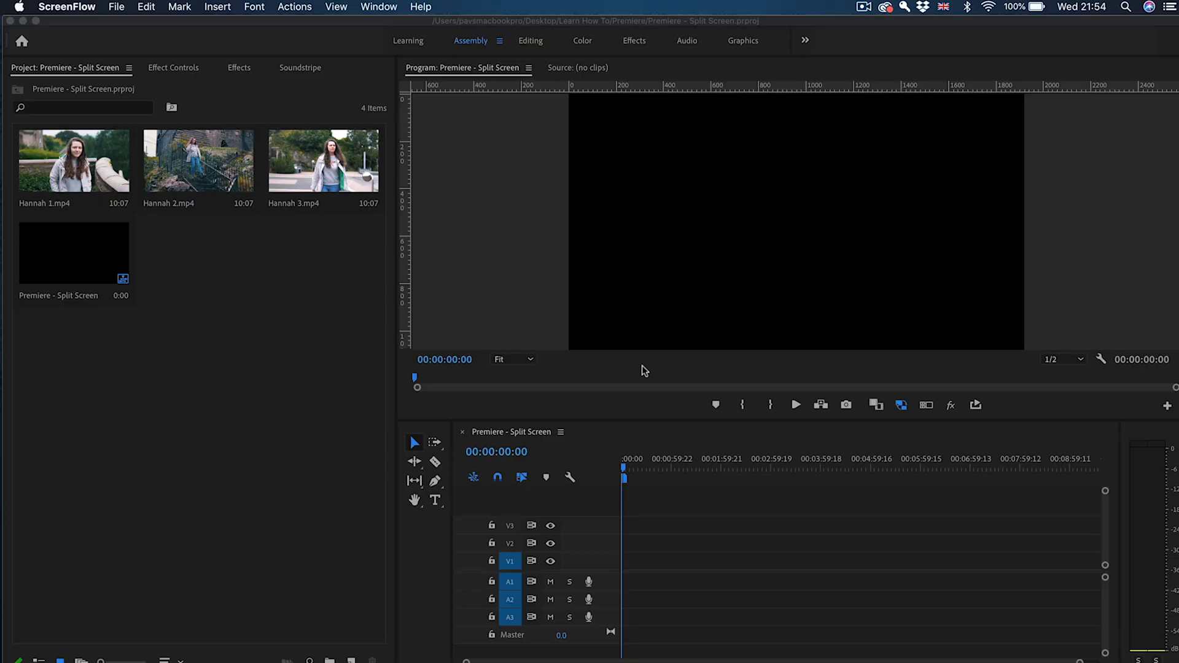
mouse_move(214, 371)
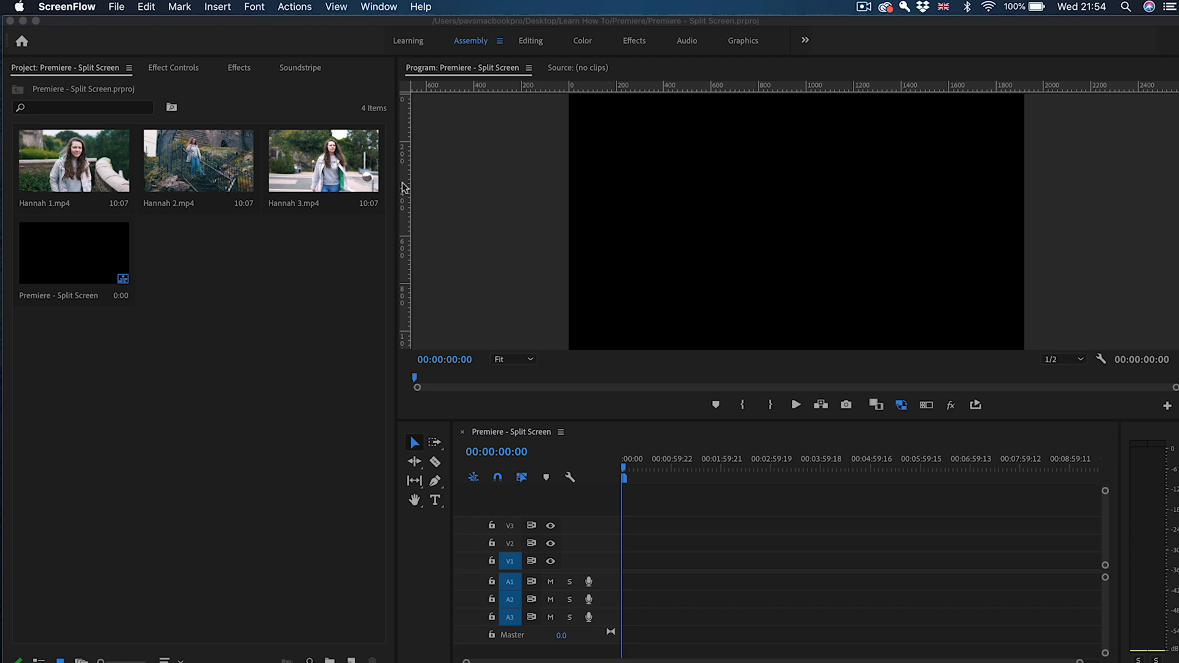
mouse_move(99, 133)
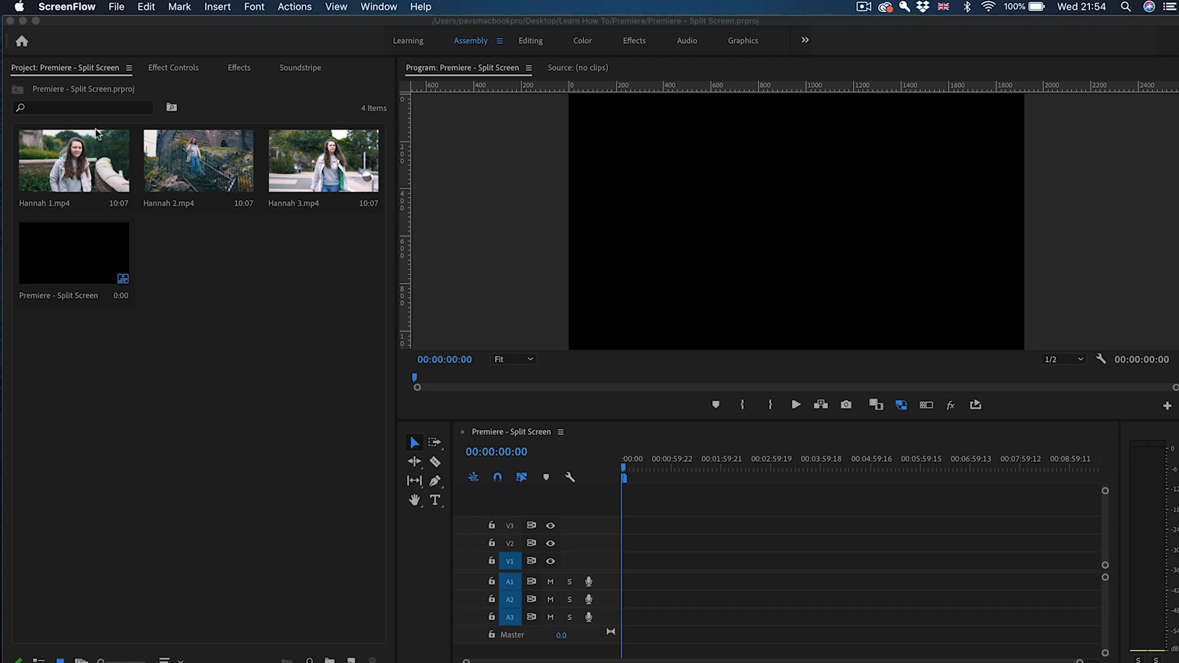
Place Hannah 1.mp4 on V1 of the Split Screen sequence.
left_click(73, 159)
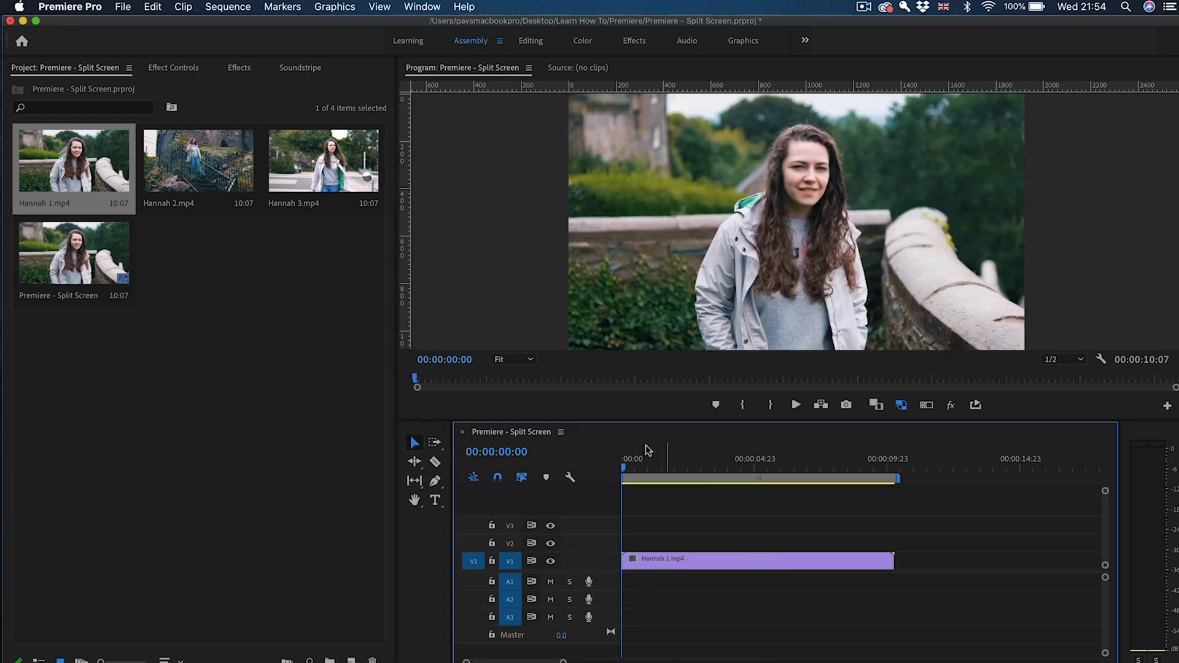
Stack Hannah 2.mp4 on V2 and Hannah 3.mp4 on V3, setting Hannah 3's Position X to 145.
left_click(197, 159)
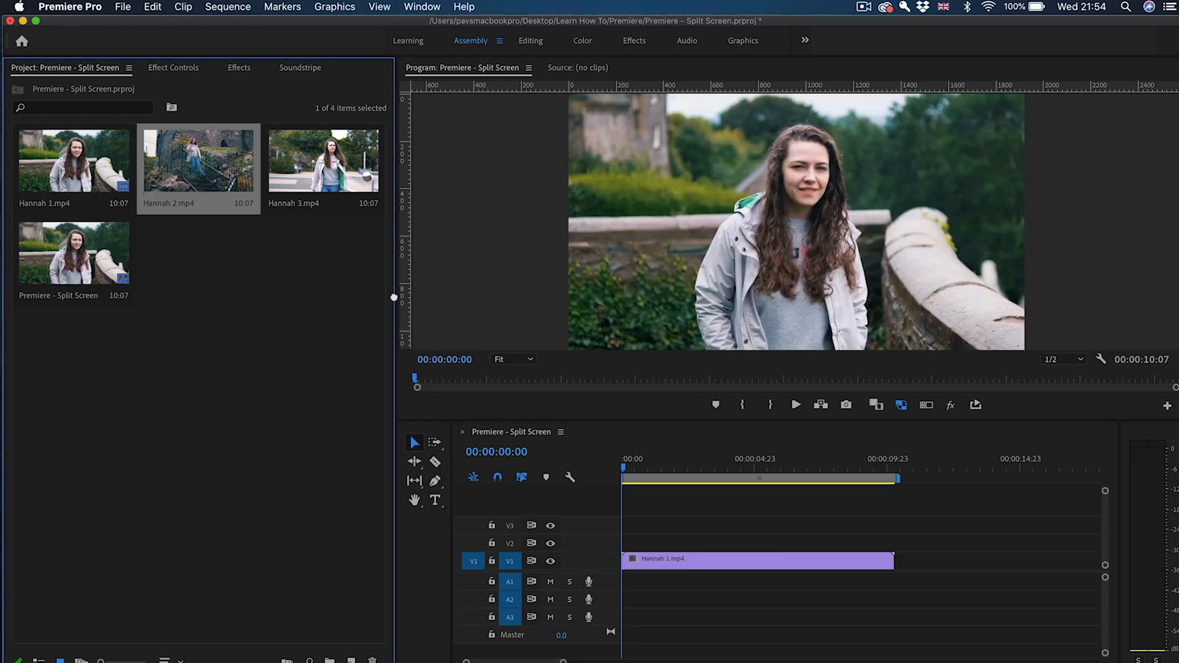
left_click_drag(198, 158, 755, 540)
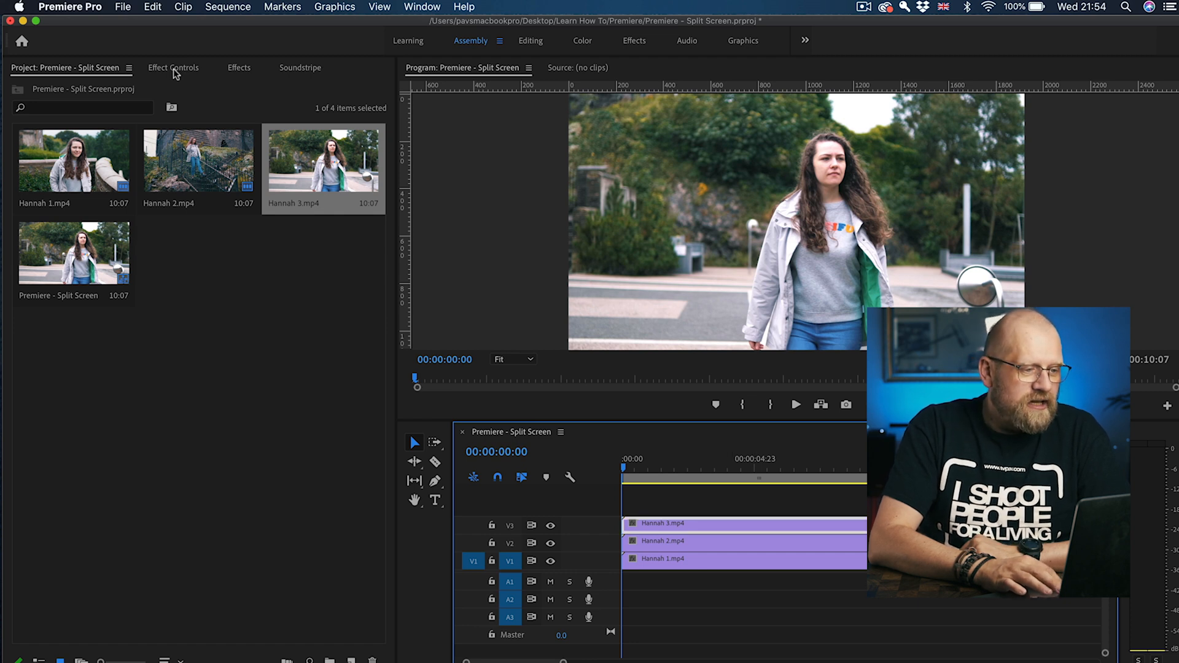
left_click(173, 68)
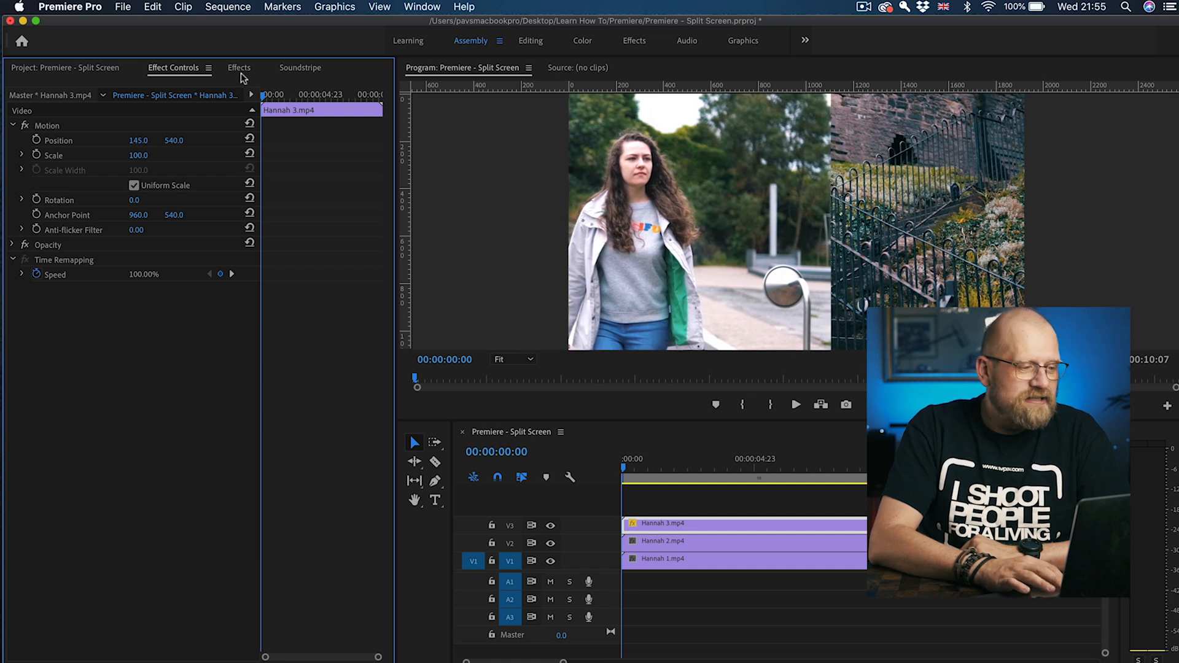
Find the Crop video effect by searching 'crop' and apply it to Hannah 3.
left_click(240, 68)
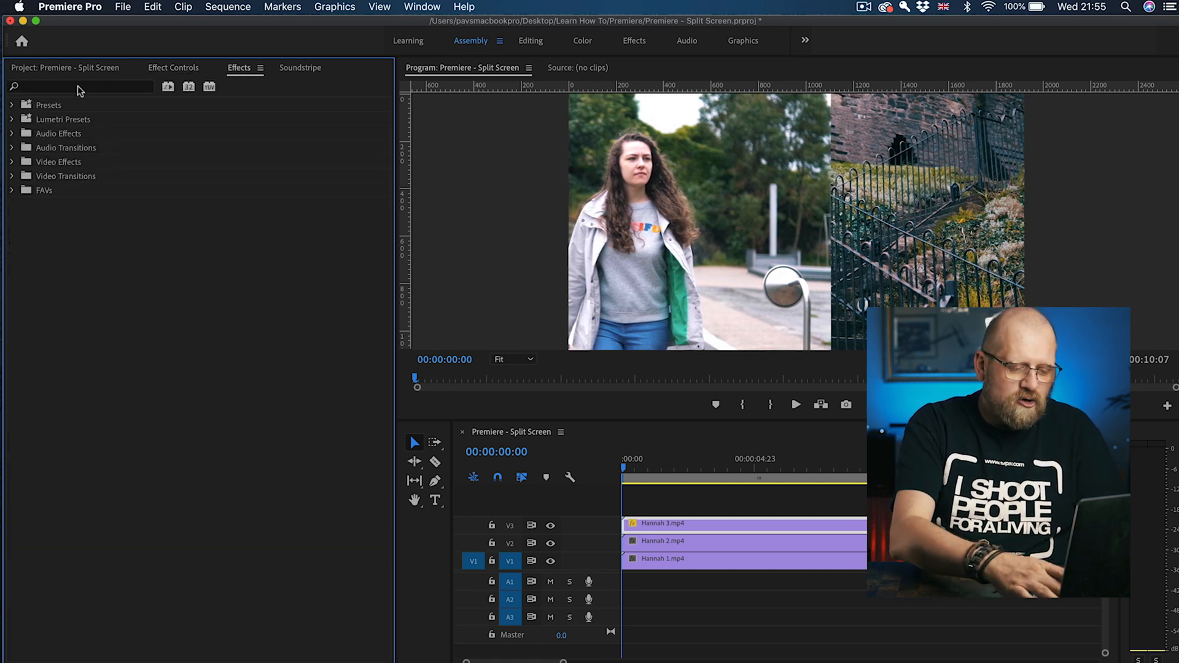
type("crop")
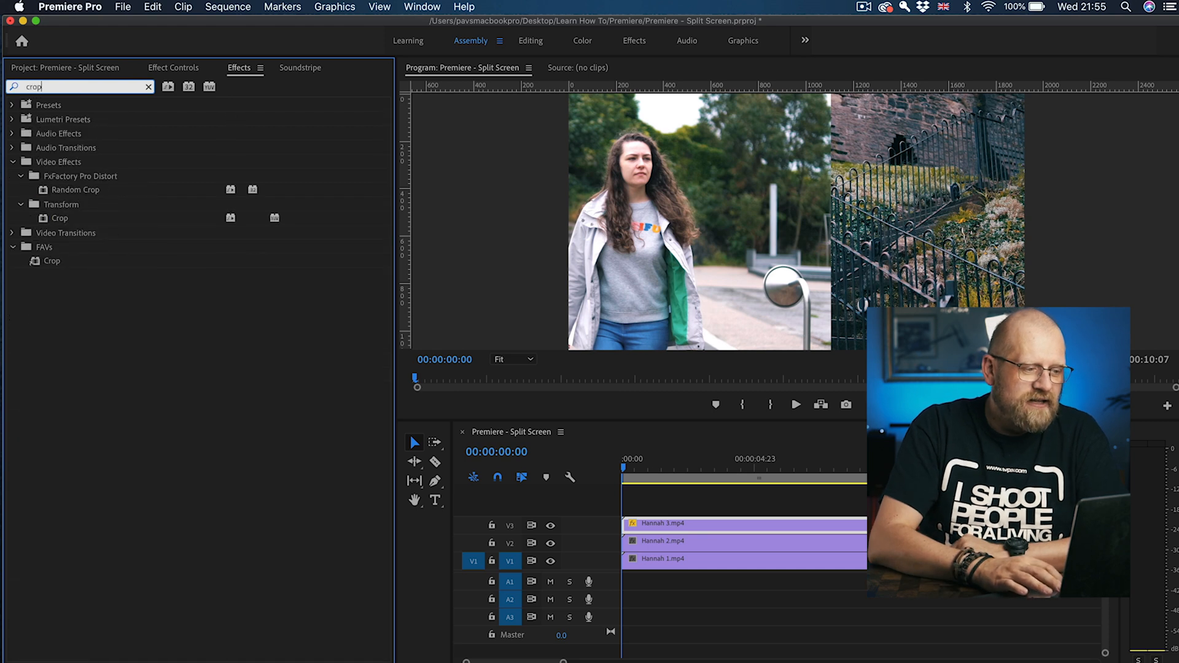
left_click(59, 218)
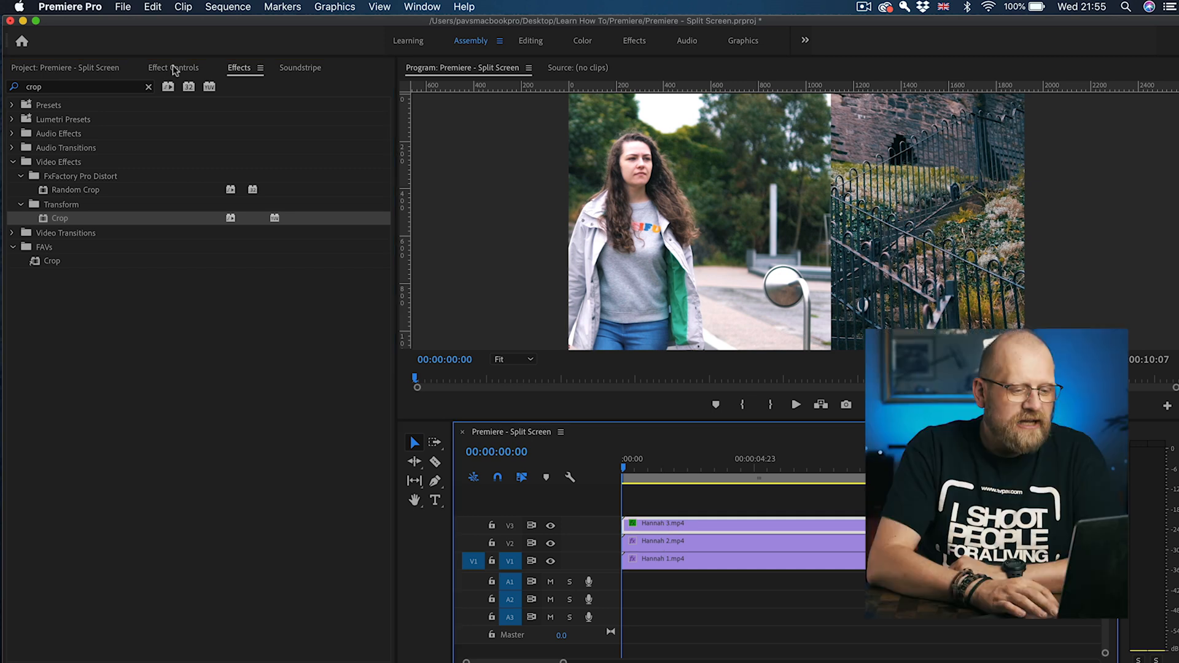
Crop Hannah 3 about 4.3% from its right edge so it meets Hannah 2.
left_click(173, 68)
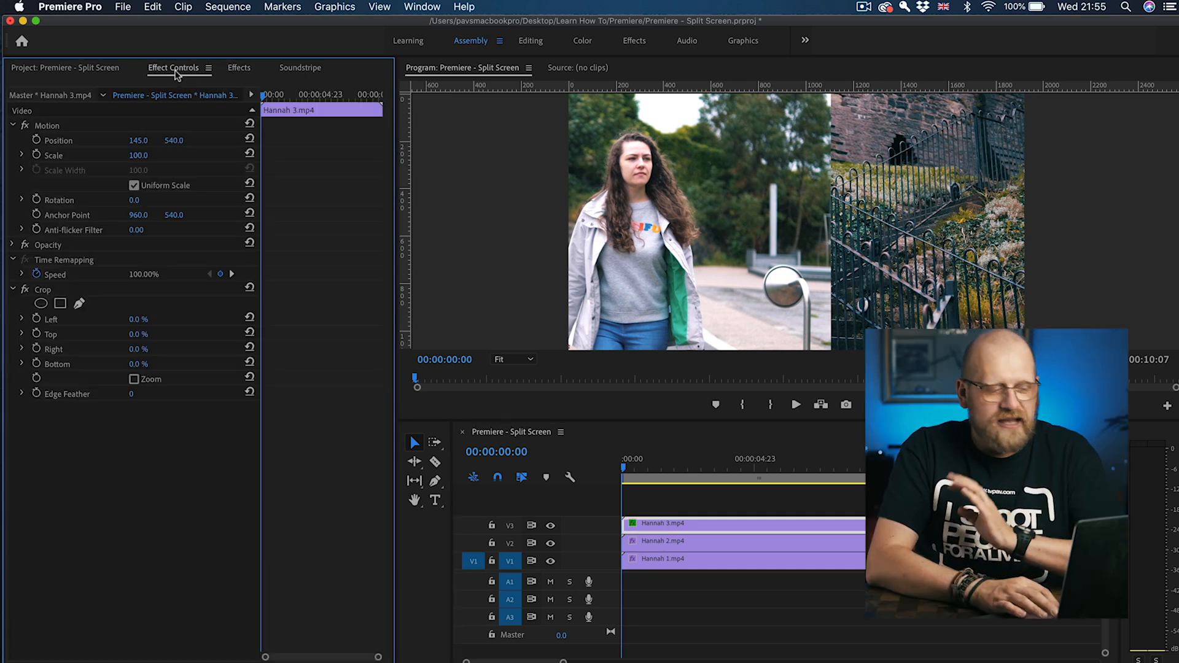
mouse_move(191, 254)
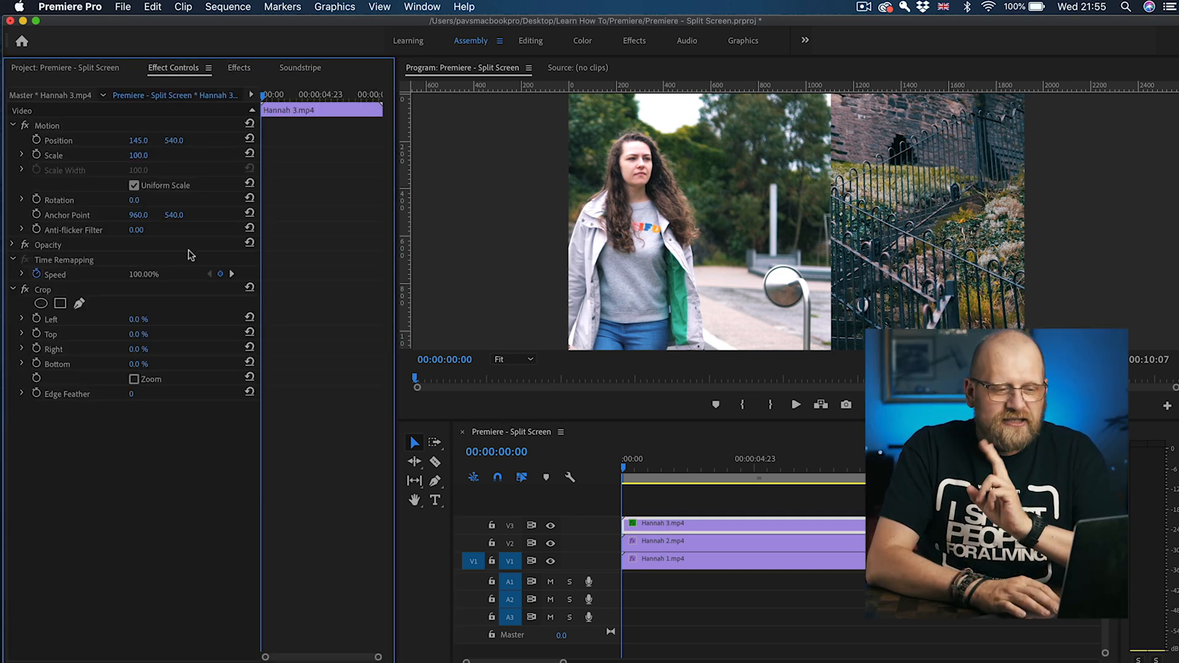
mouse_move(60, 303)
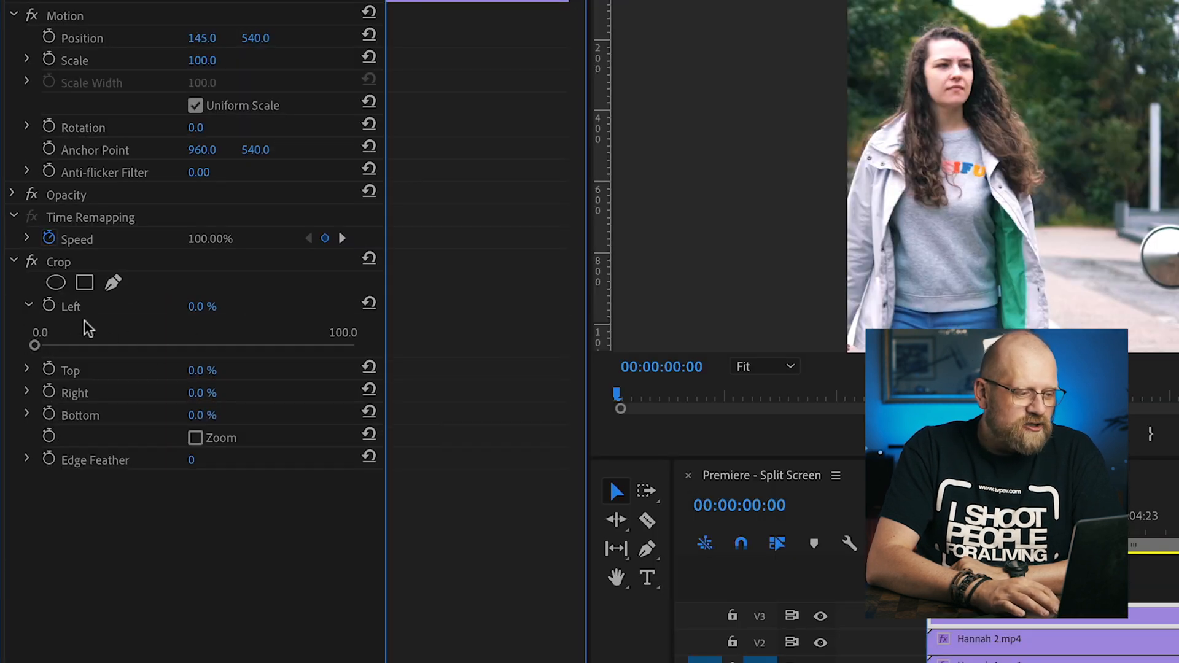
left_click(26, 305)
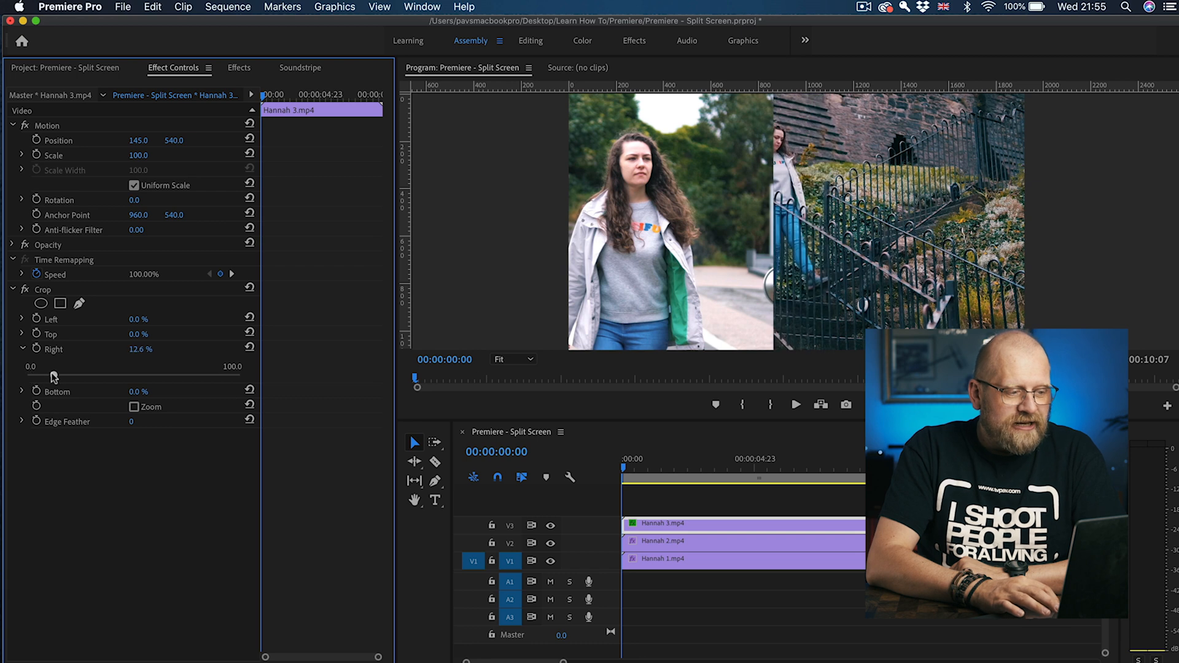
left_click_drag(52, 375, 46, 375)
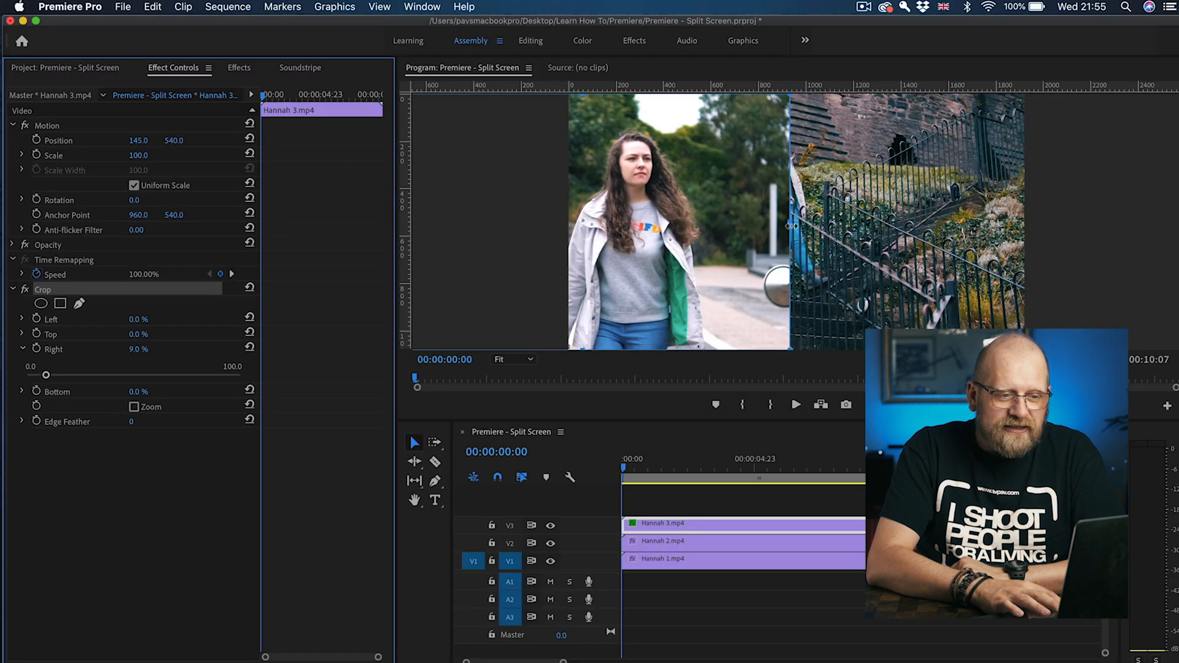
left_click_drag(68, 374, 38, 374)
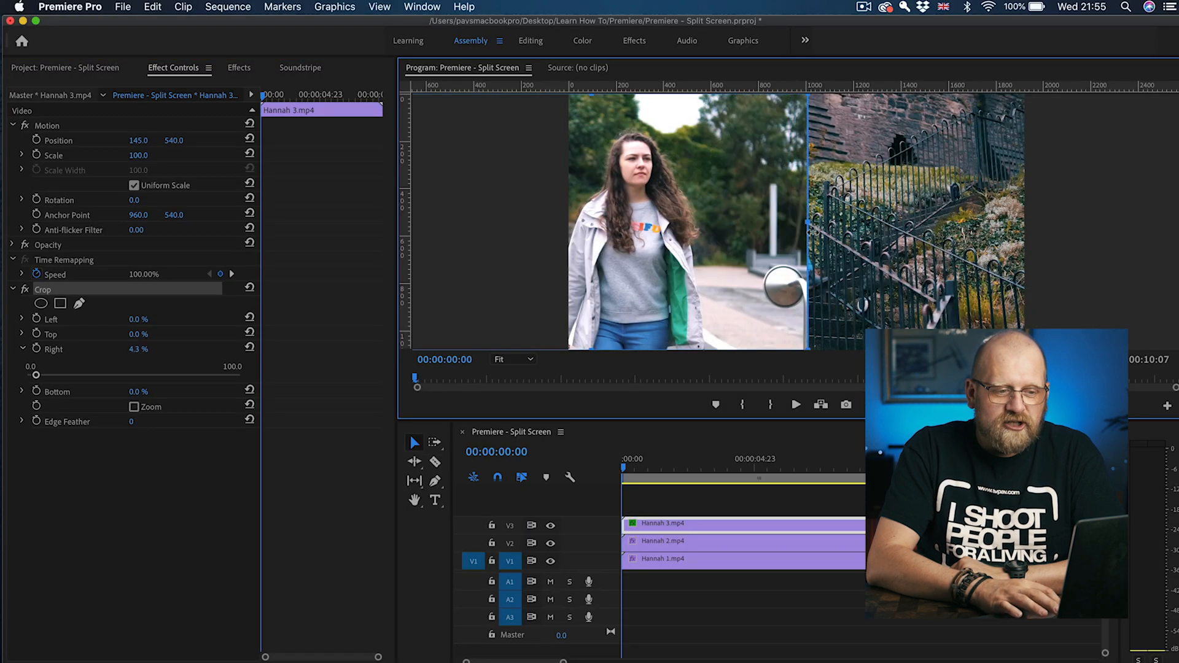
left_click_drag(56, 374, 81, 375)
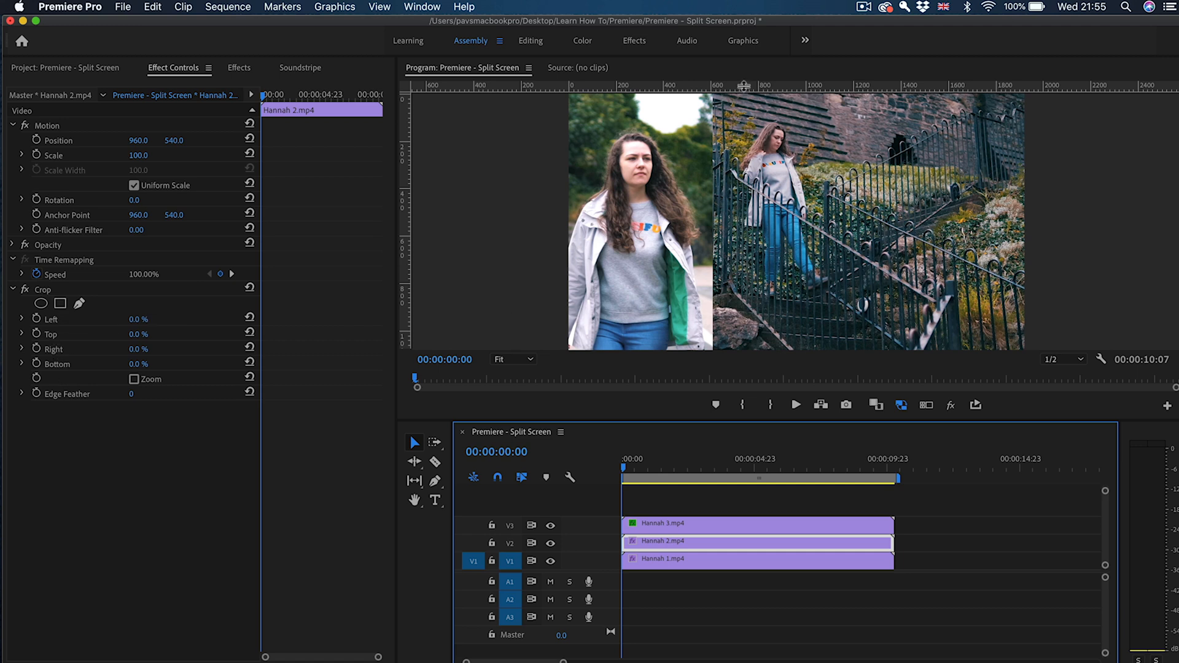
mouse_move(35, 344)
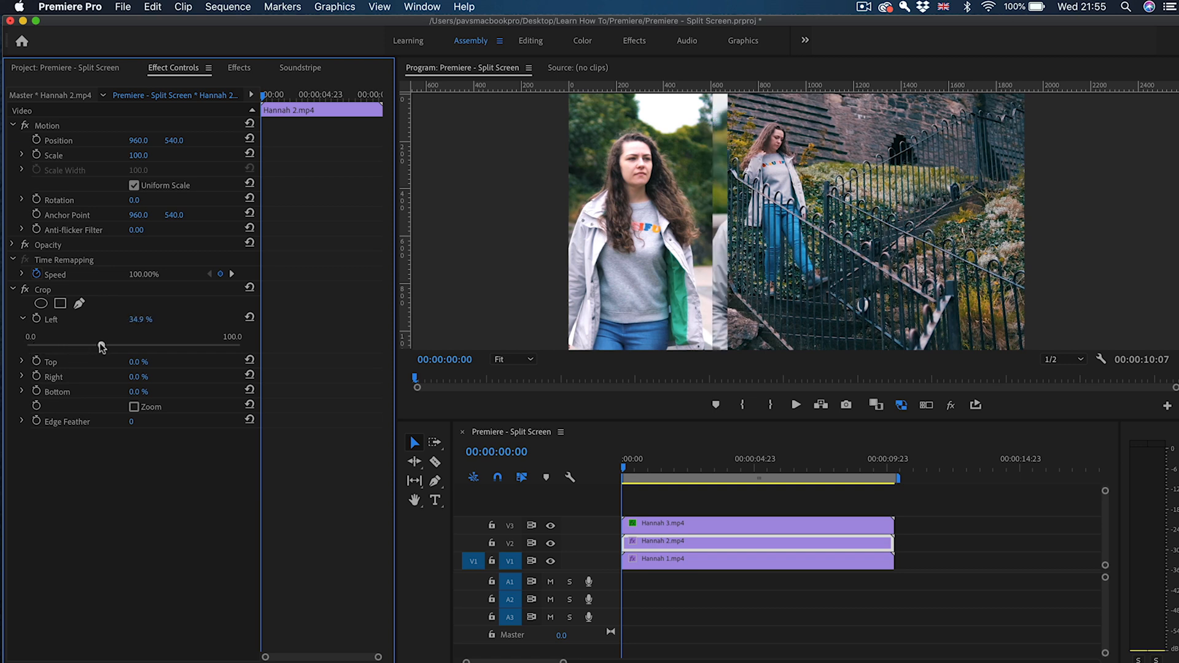
Crop Hannah 2 about 32.6% left and 35.5% right into a narrow centre panel.
left_click_drag(102, 347, 95, 347)
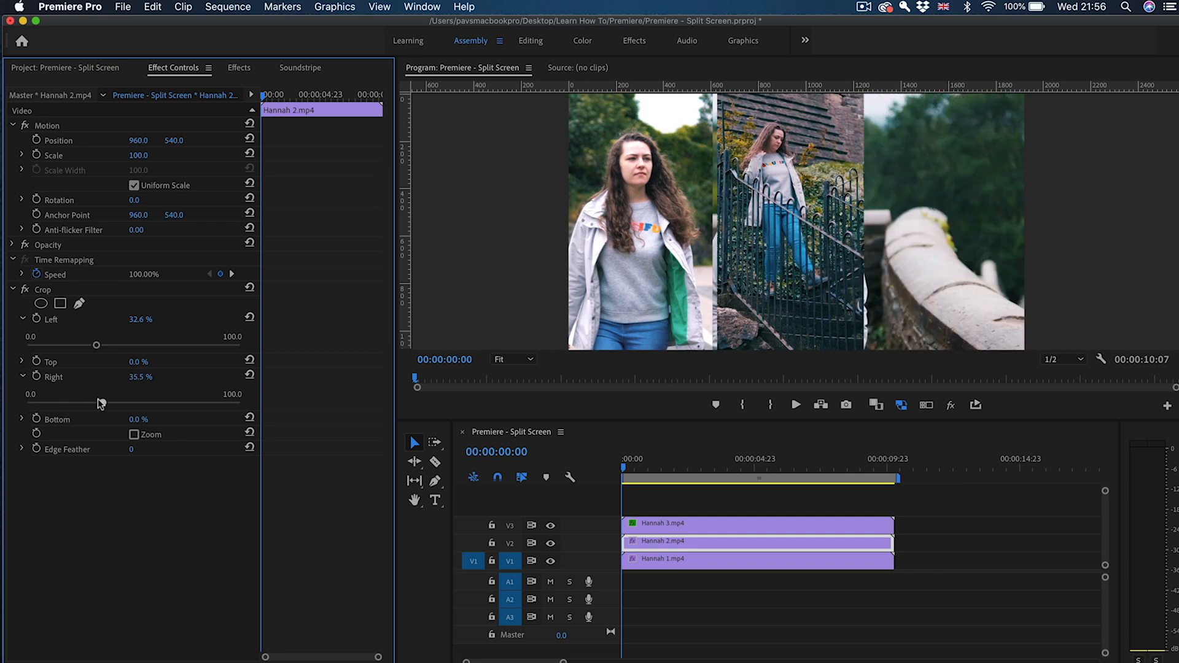
left_click_drag(102, 393, 96, 393)
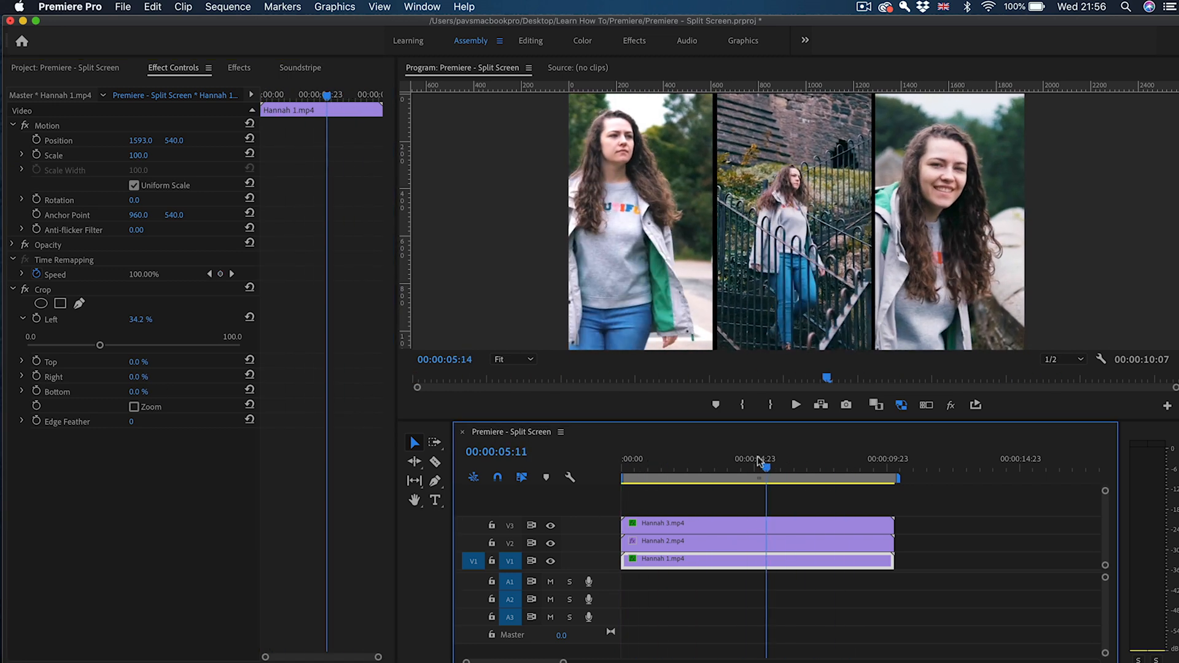
Move Hannah 3 to Position X 227 and crop its right edge to about 30%.
left_click_drag(766, 467, 745, 466)
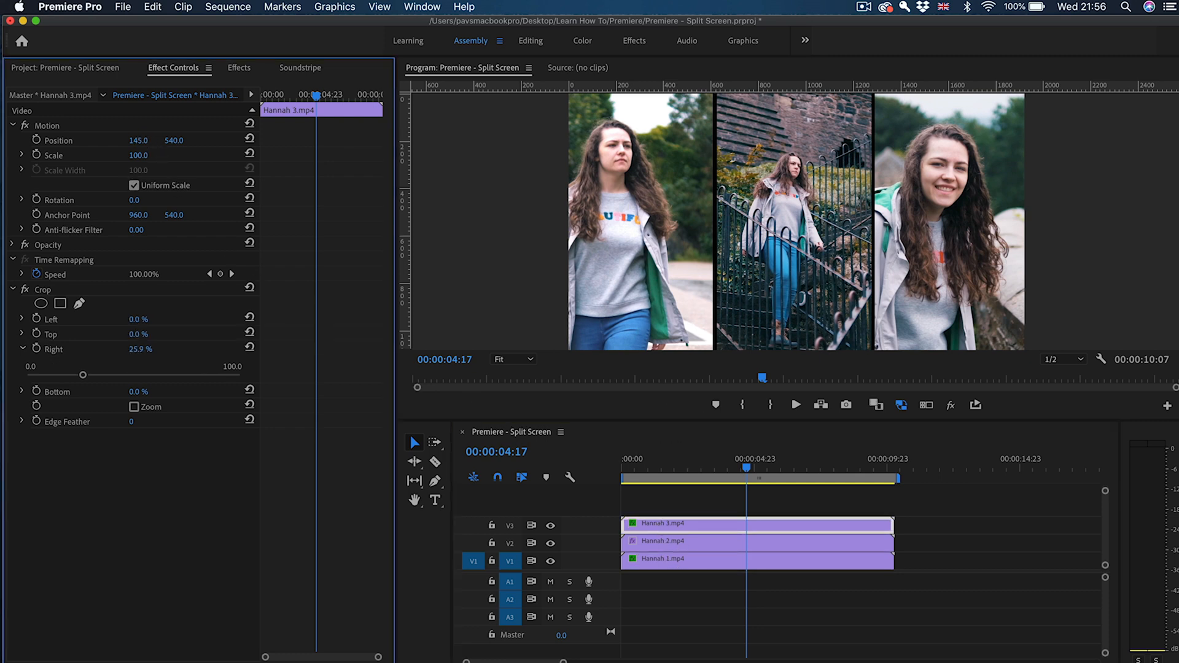
left_click_drag(139, 140, 200, 140)
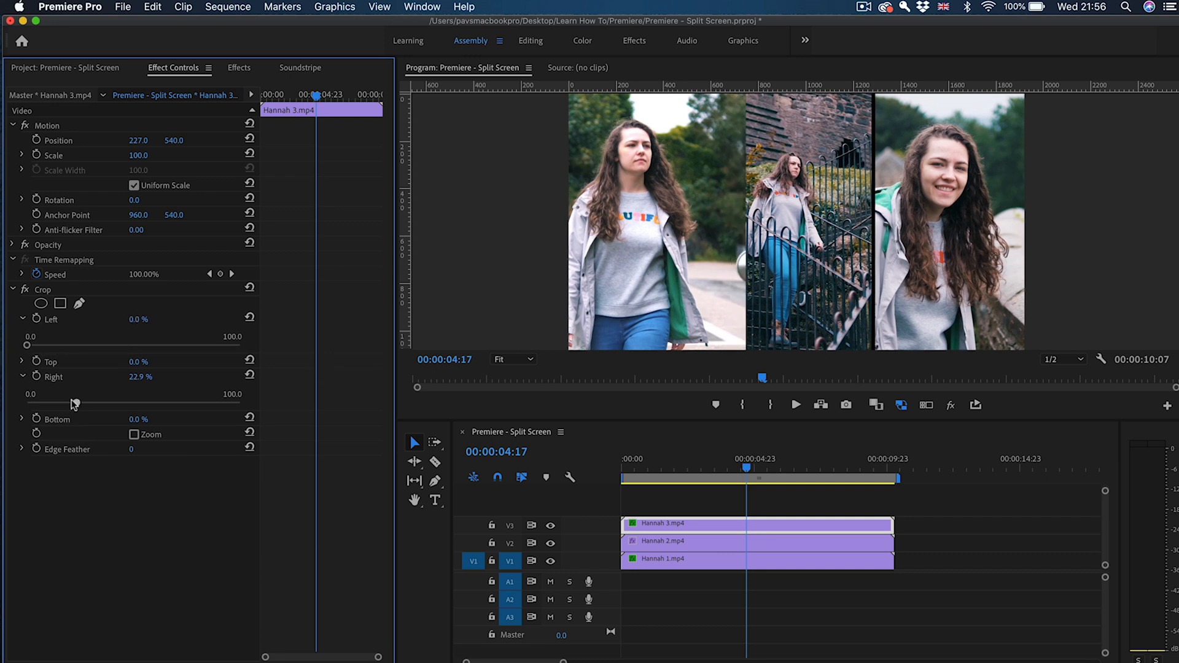
left_click_drag(74, 404, 89, 405)
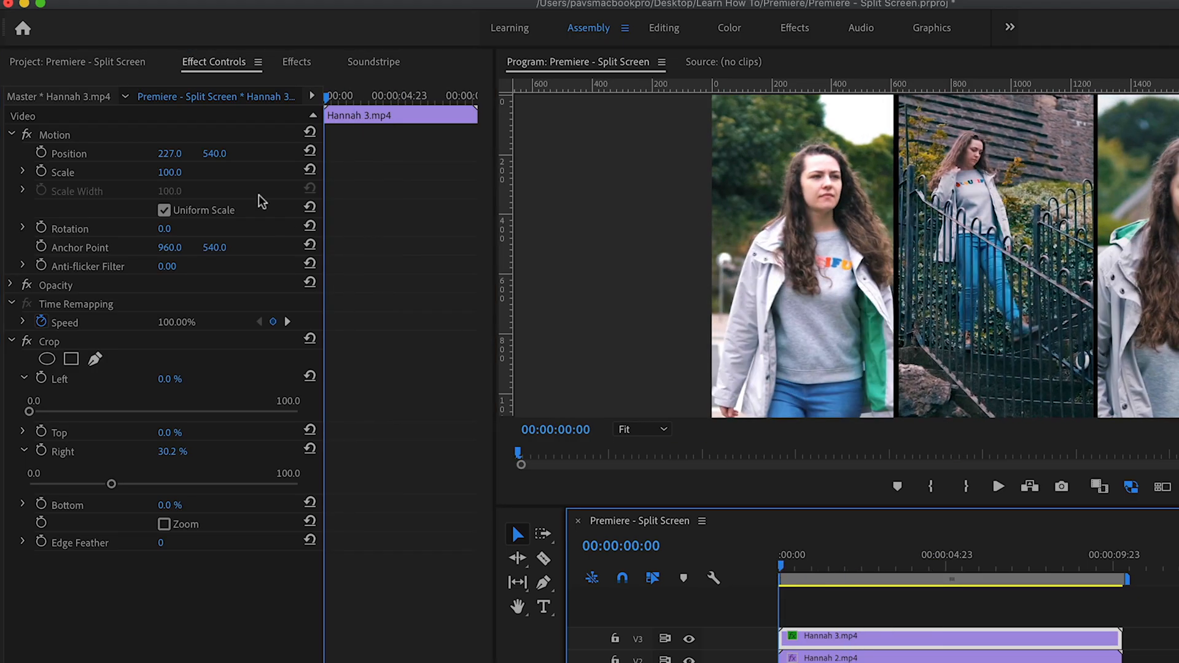
mouse_move(41, 153)
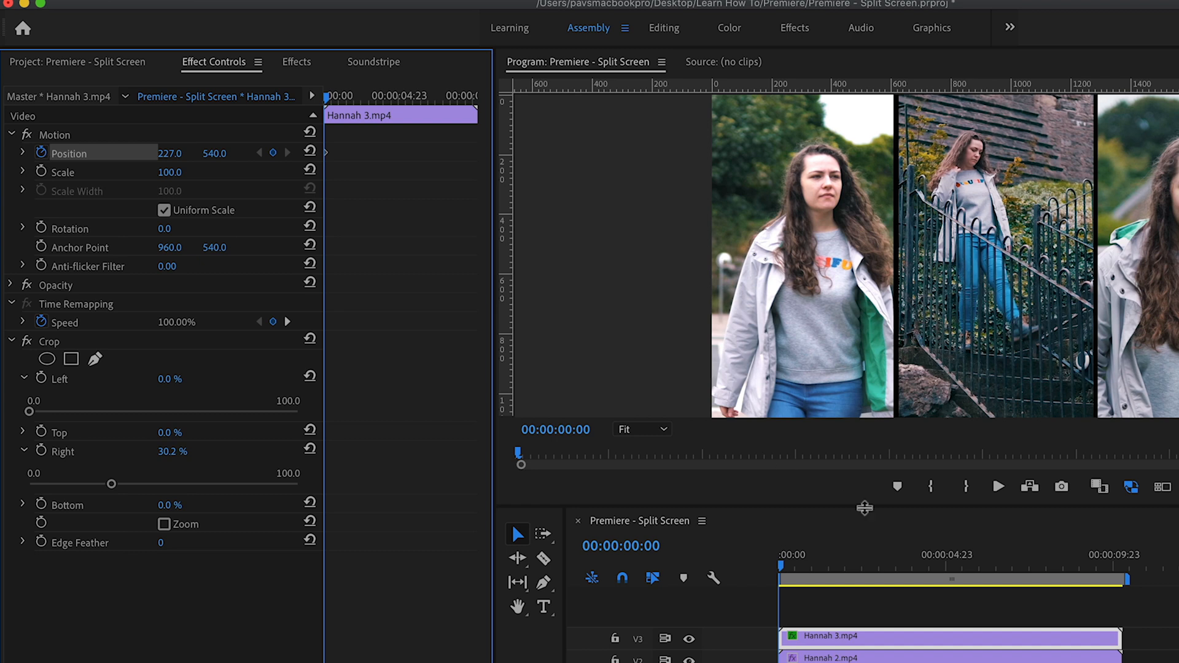
Keyframe Hannah 3's Position Y from 1637 to 540 by 1:14 with Ease In on the final keyframe.
left_click(822, 556)
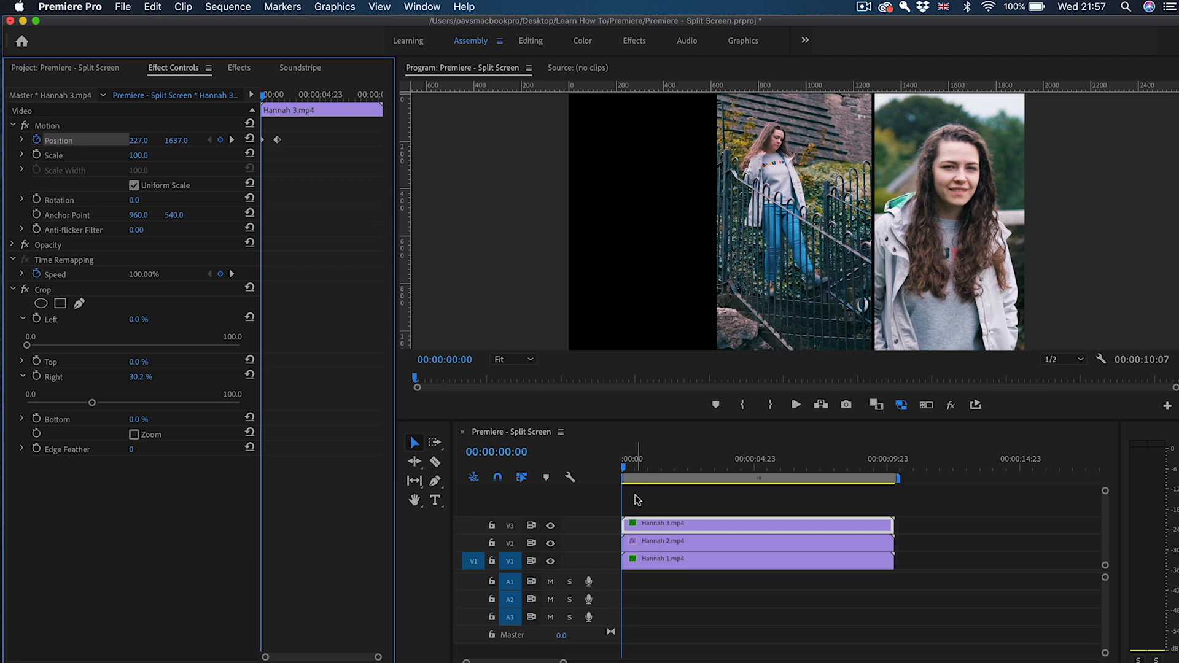
left_click_drag(622, 467, 662, 467)
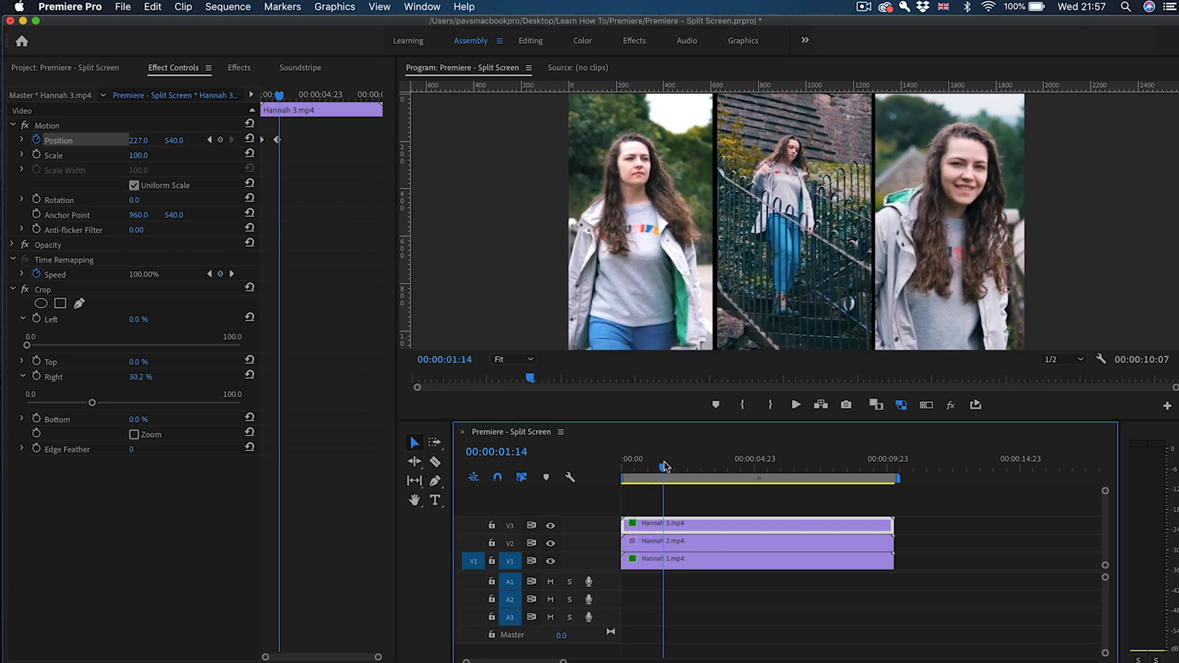
right_click(277, 139)
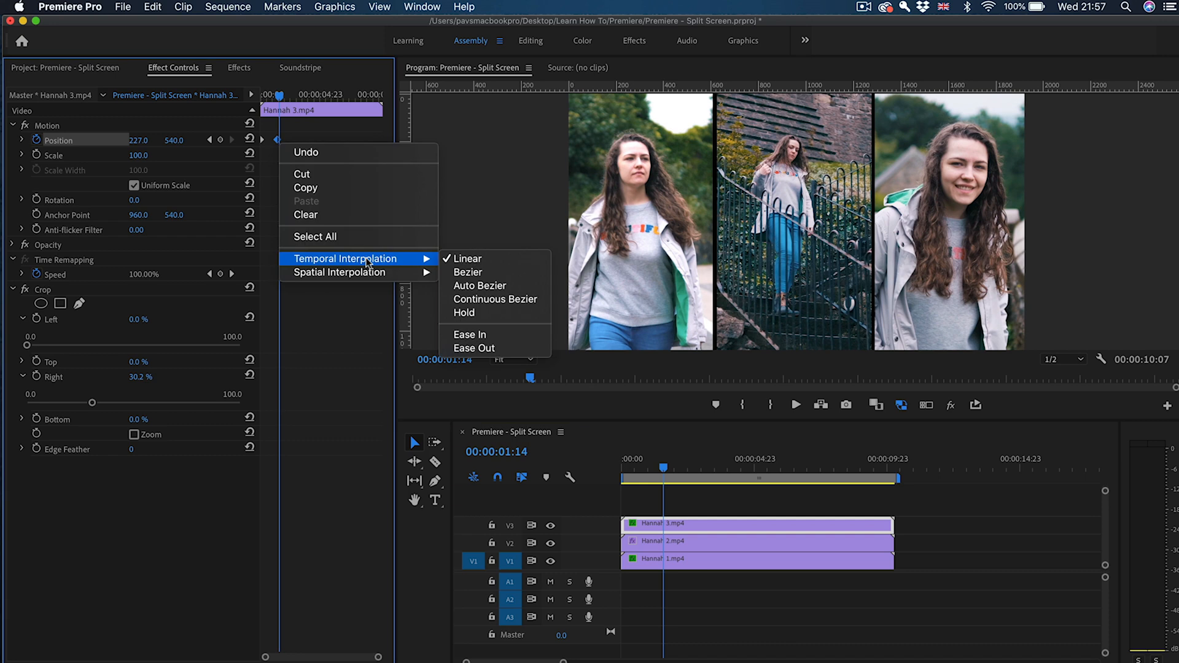
mouse_move(471, 334)
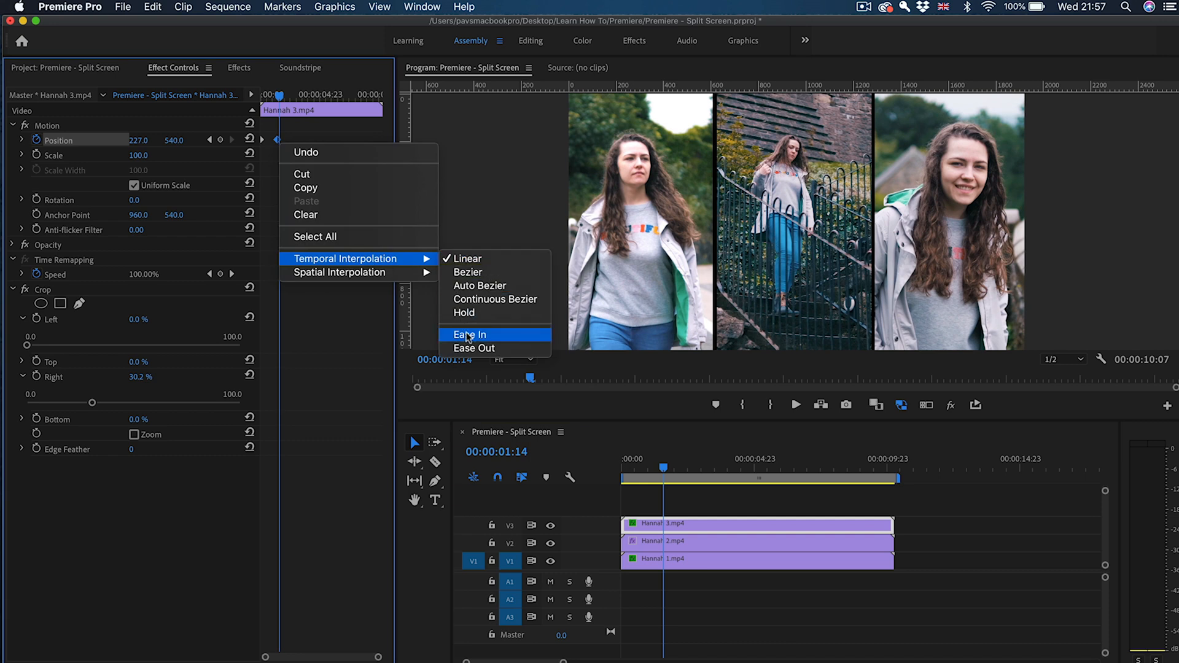
left_click(471, 334)
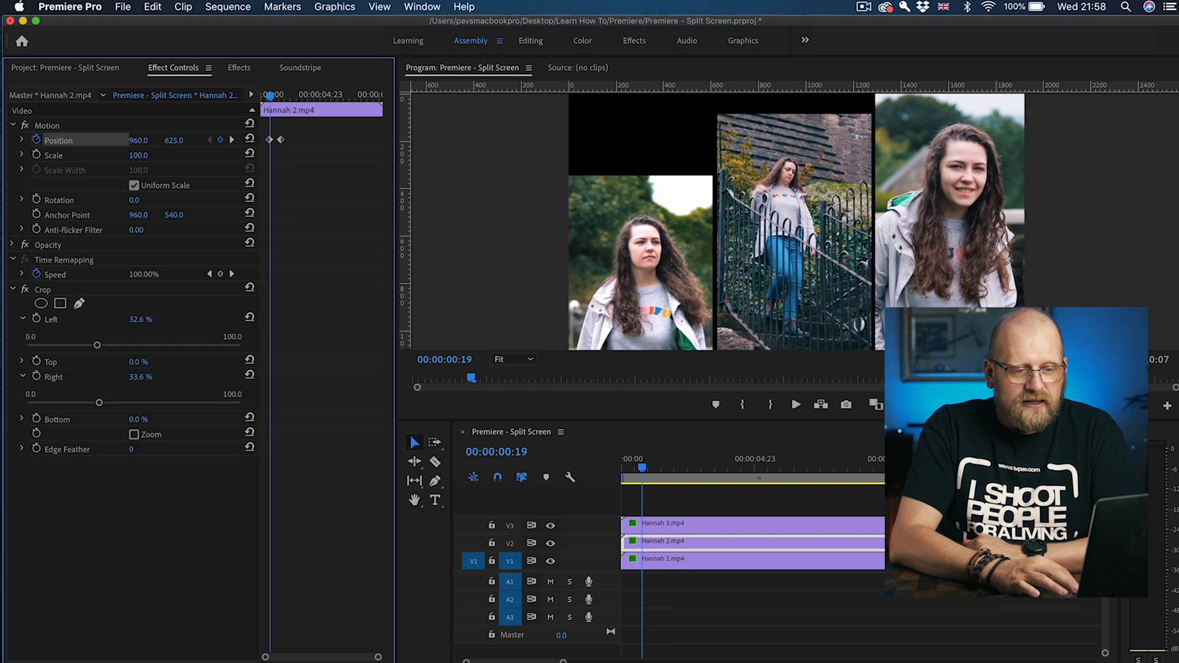
Give Hannah 2's slide-up Position keyframes Bezier interpolation and preview mid-slide.
right_click(280, 140)
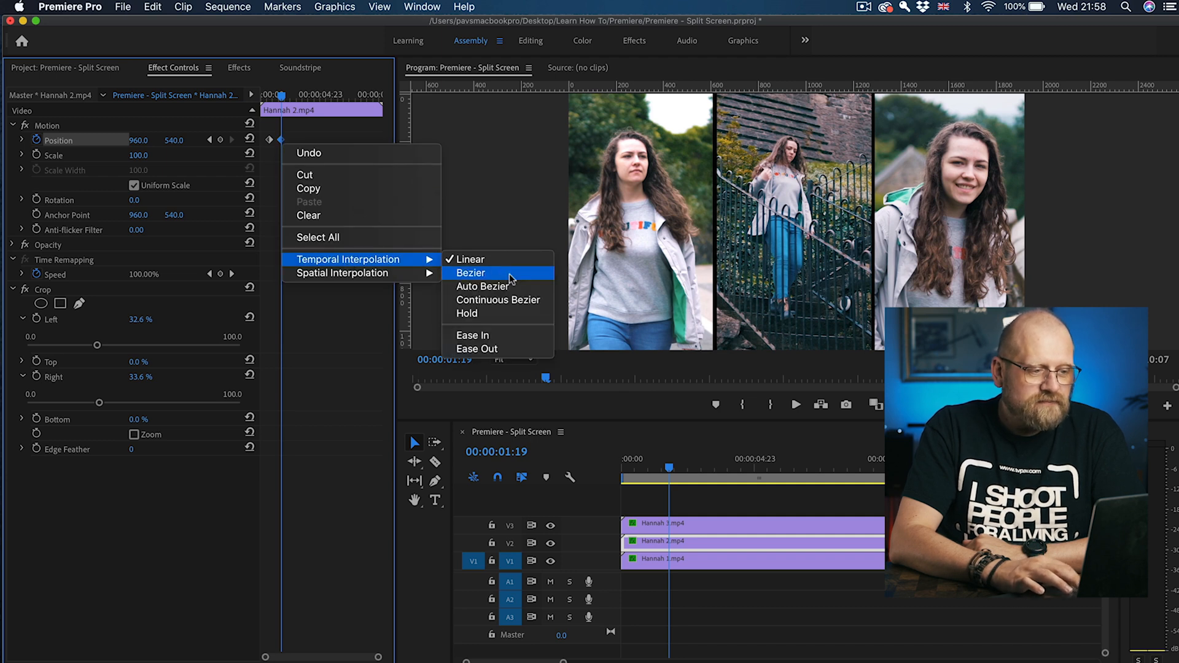
left_click(471, 272)
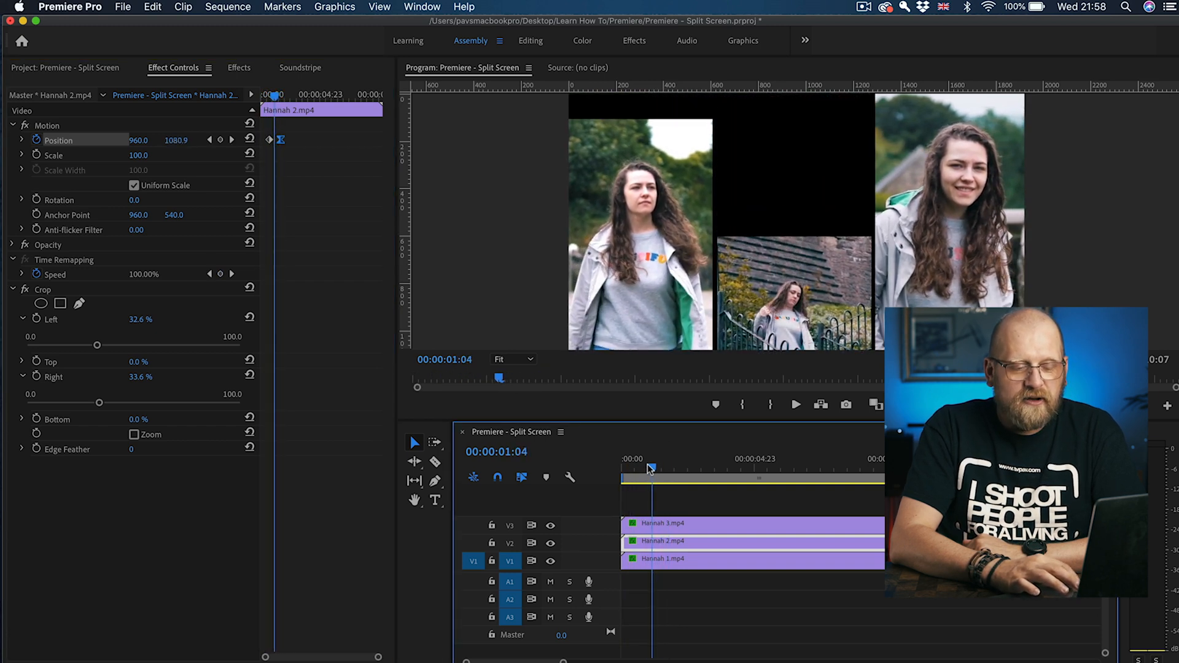
left_click(656, 468)
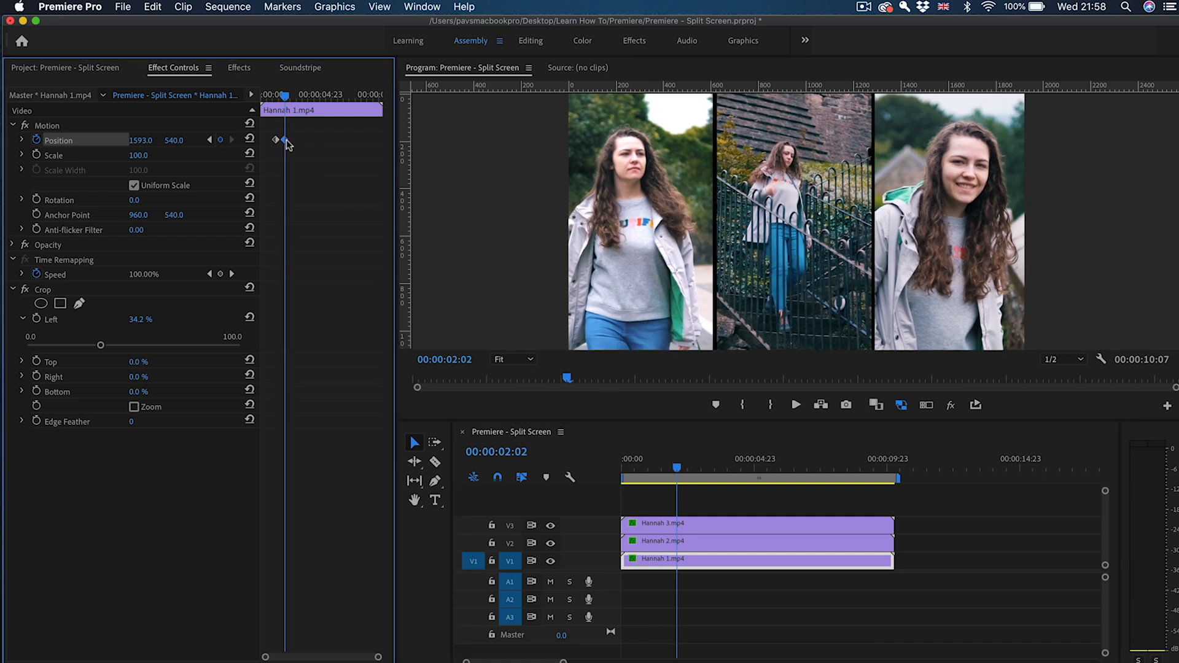
Ease Hannah 1's slide-up keyframes from Y 1600+ to 540 and preview the animation start.
right_click(276, 140)
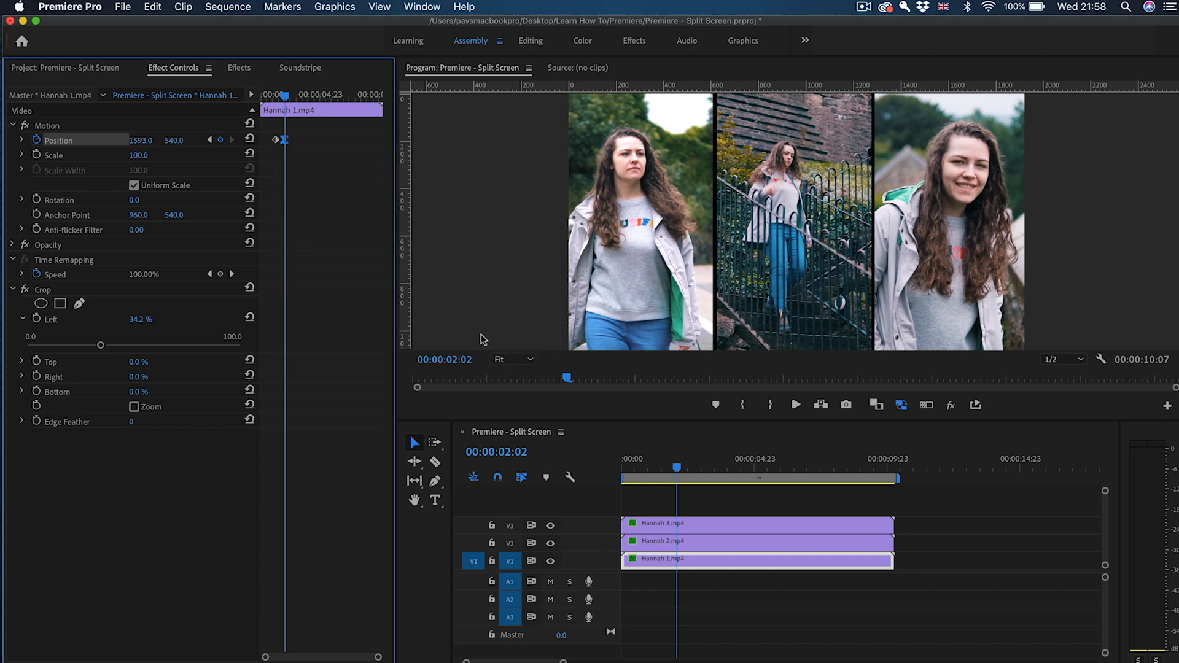
mouse_move(212, 144)
type("1600")
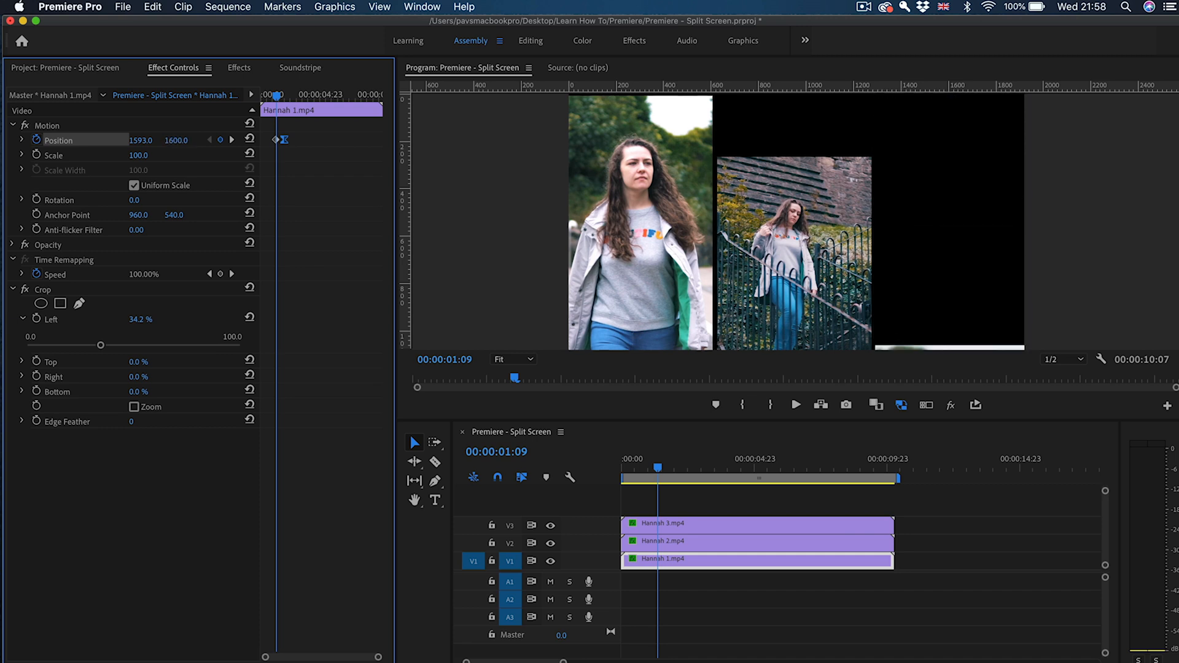
left_click(643, 464)
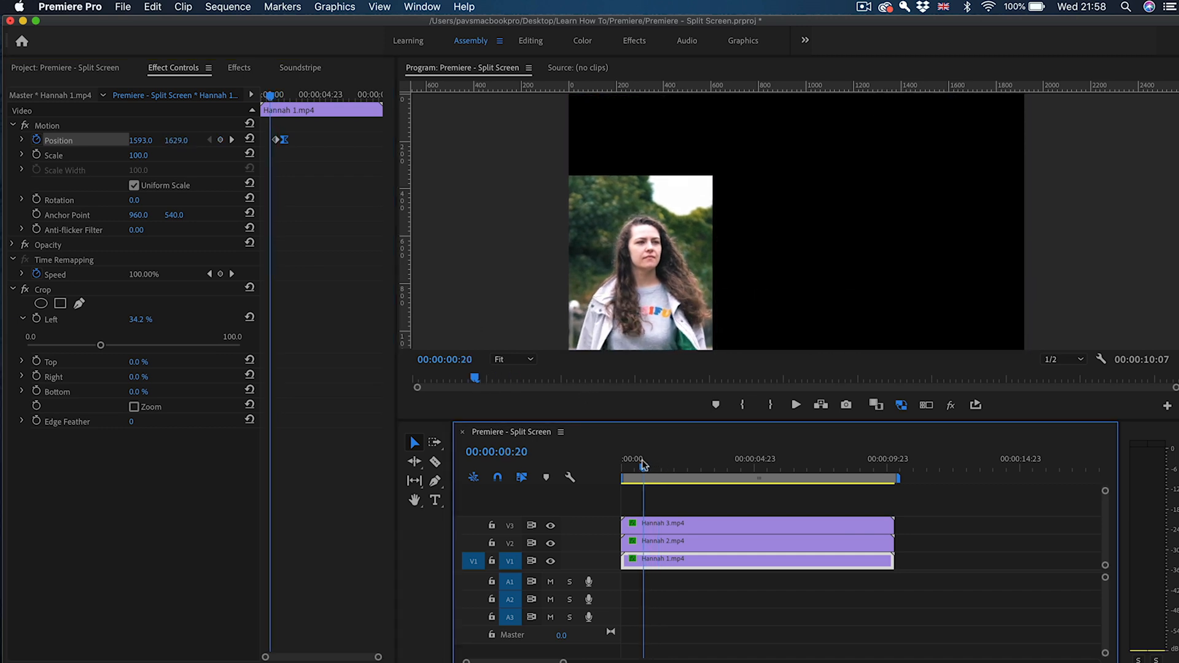